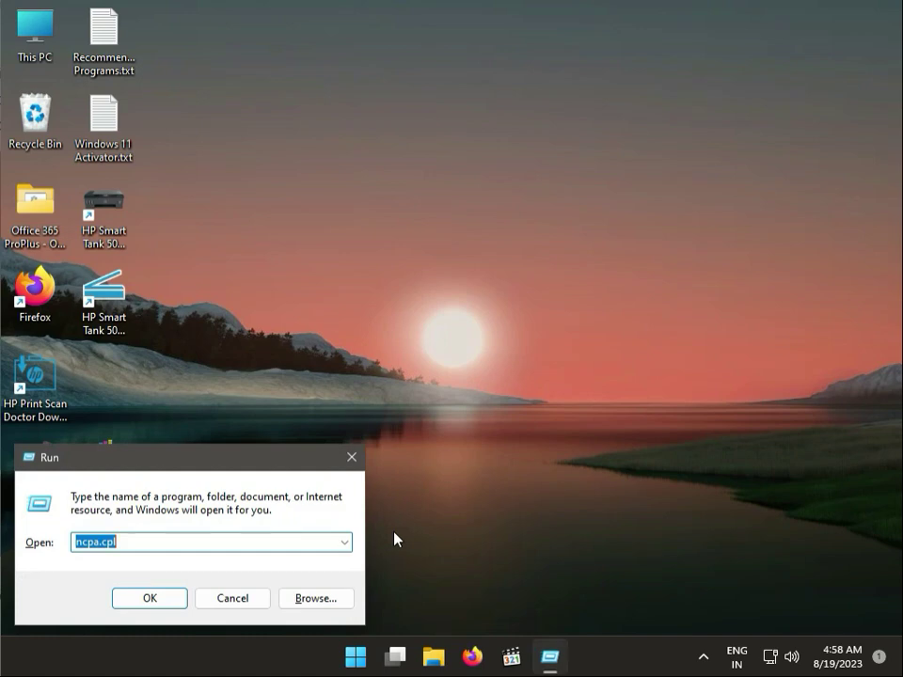
- Launch the Local Group Policy Editor from Run with the gpedit.msc command
{"action": "type", "text": "gp"}
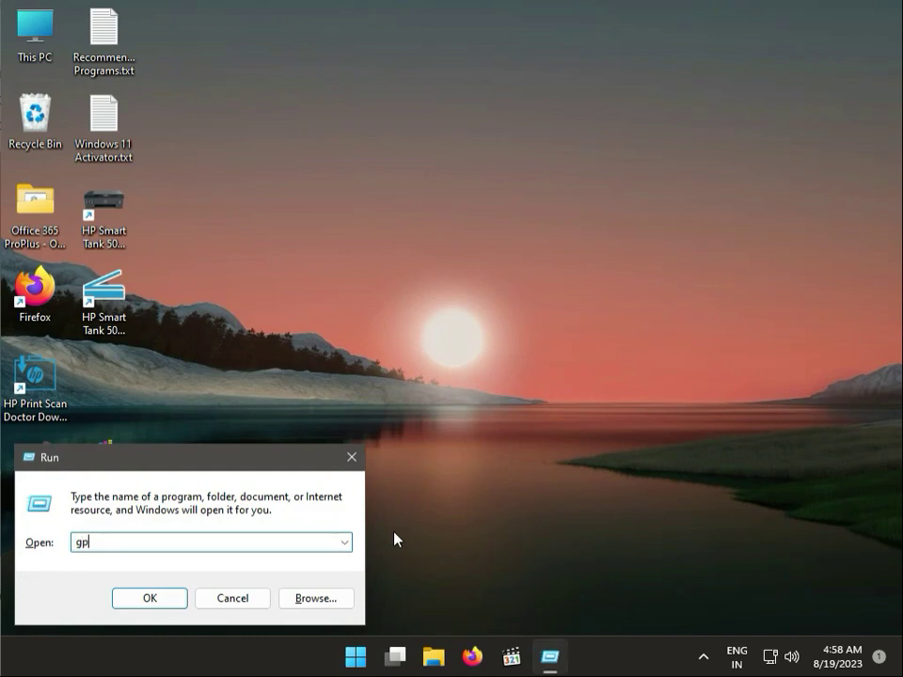
{"action": "type", "text": "ed"}
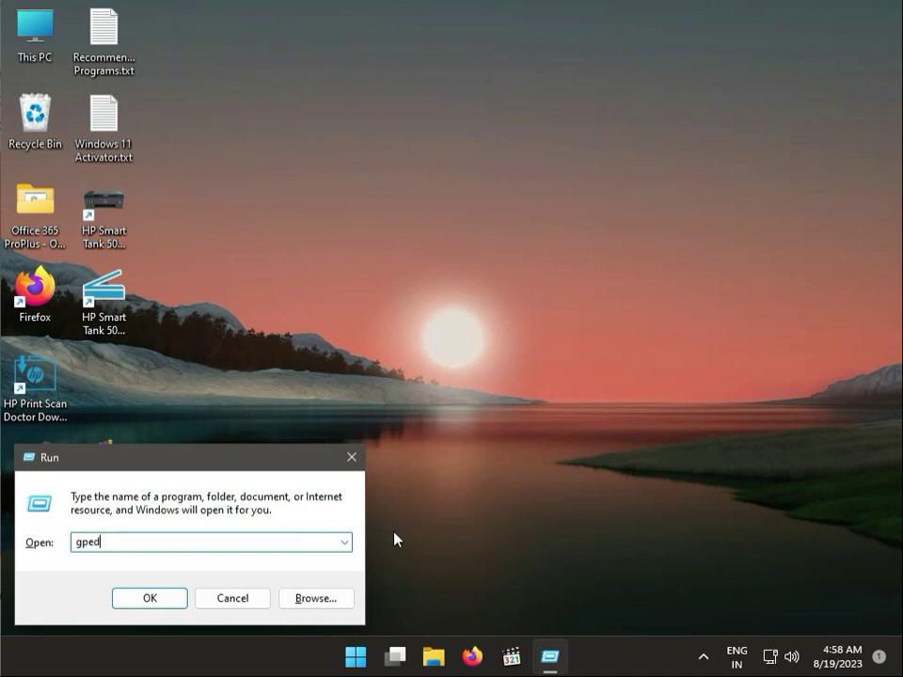
{"action": "type", "text": "it."}
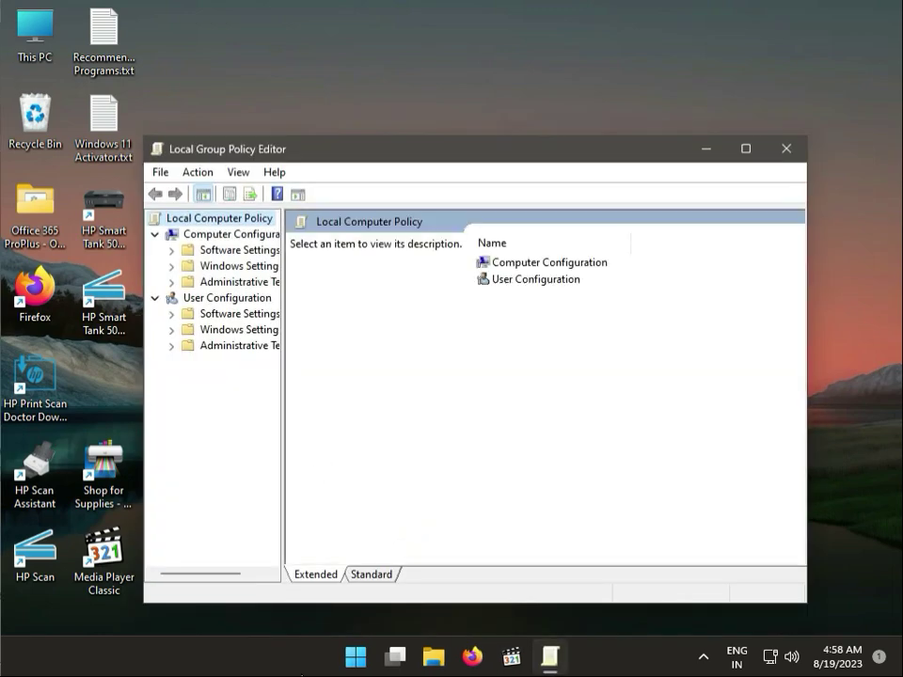
{"action": "mouse_move", "coordinate": [229, 553]}
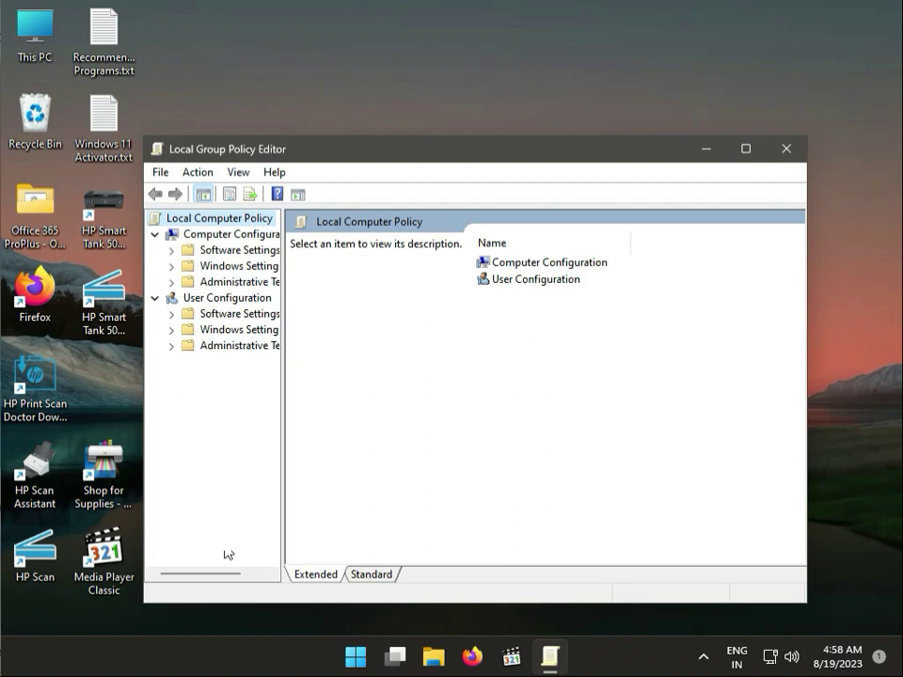
{"action": "mouse_move", "coordinate": [158, 320]}
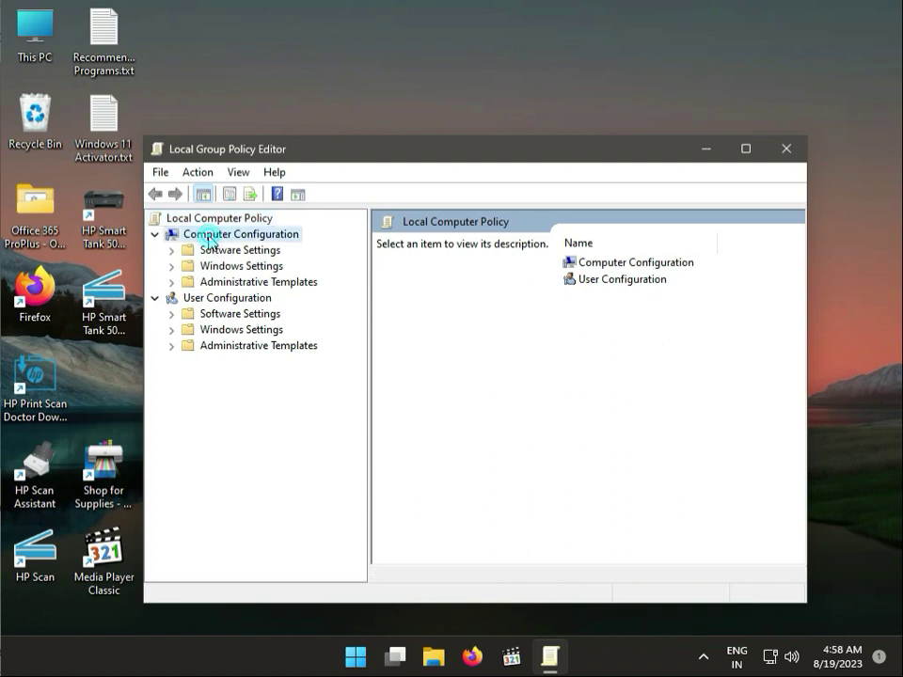
- Navigate Computer Configuration > Administrative Templates > Windows Components to the BitLocker Drive Encryption policy folder
{"action": "left_click", "coordinate": [246, 233]}
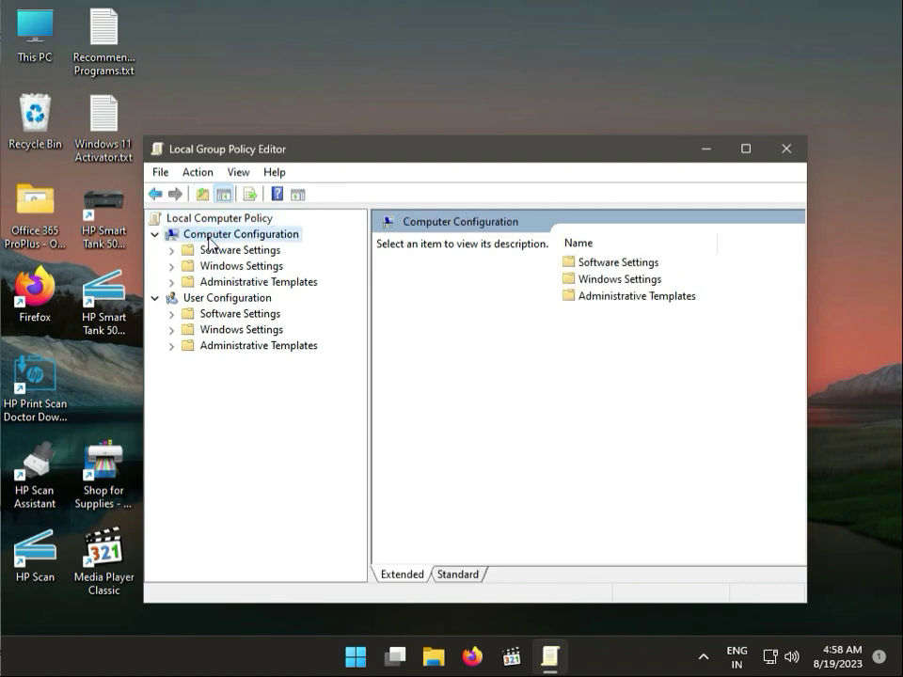
{"action": "left_click", "coordinate": [173, 282]}
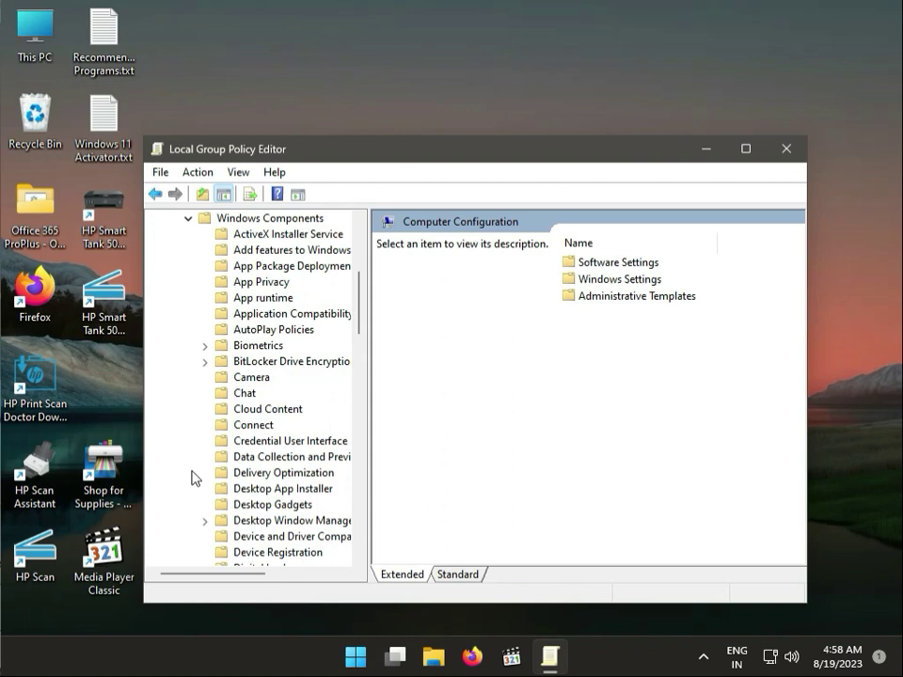
{"action": "mouse_move", "coordinate": [278, 512]}
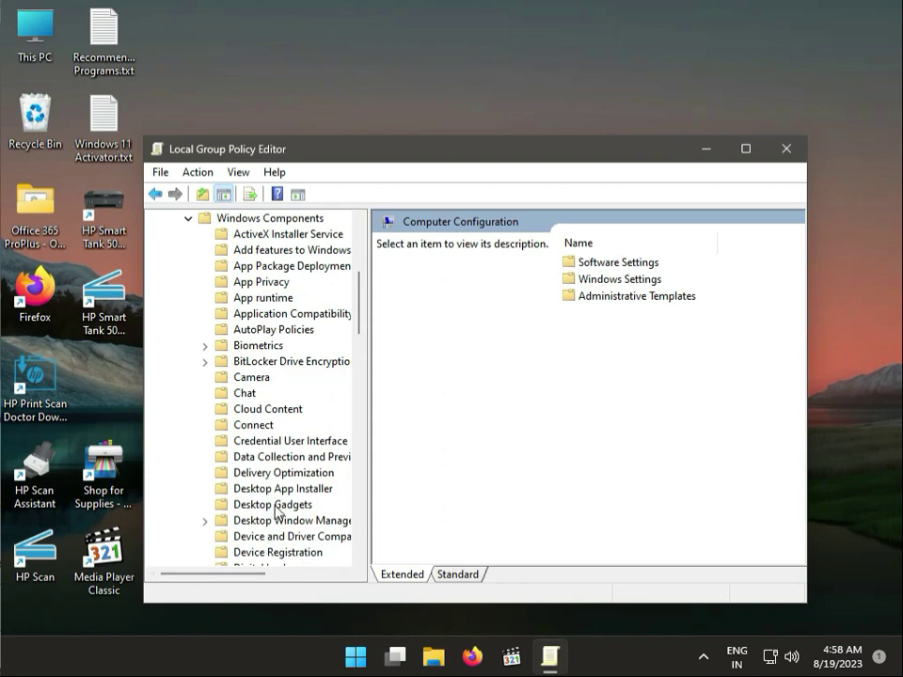
{"action": "mouse_move", "coordinate": [252, 367]}
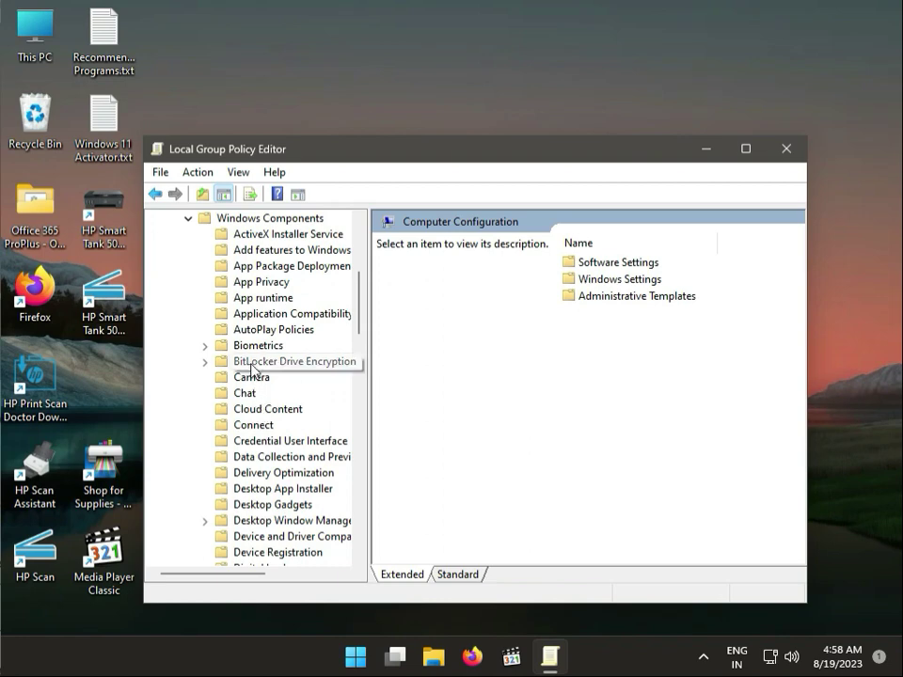
{"action": "left_click", "coordinate": [207, 361]}
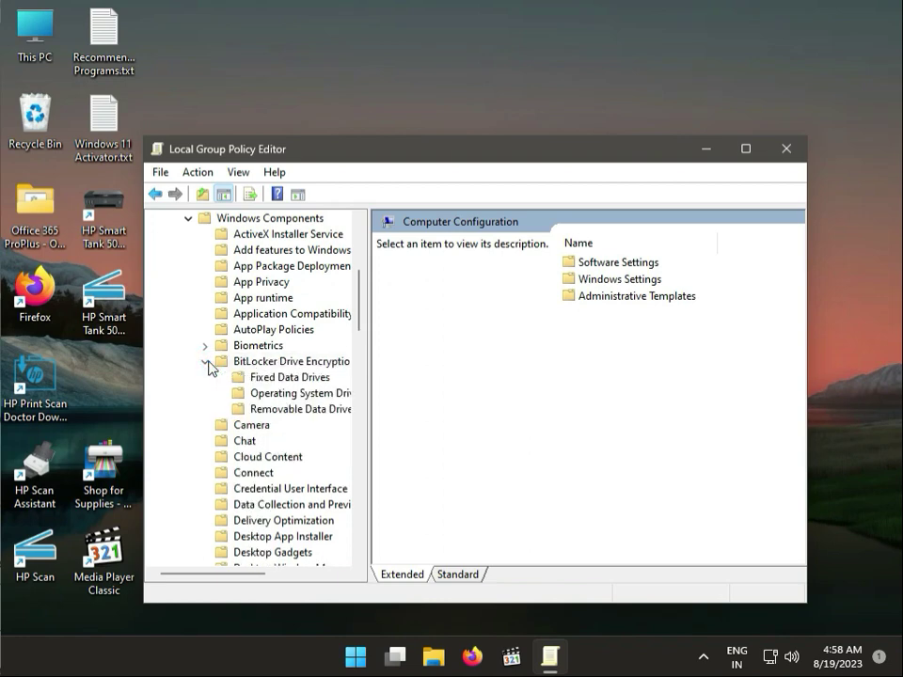
{"action": "left_click", "coordinate": [292, 361]}
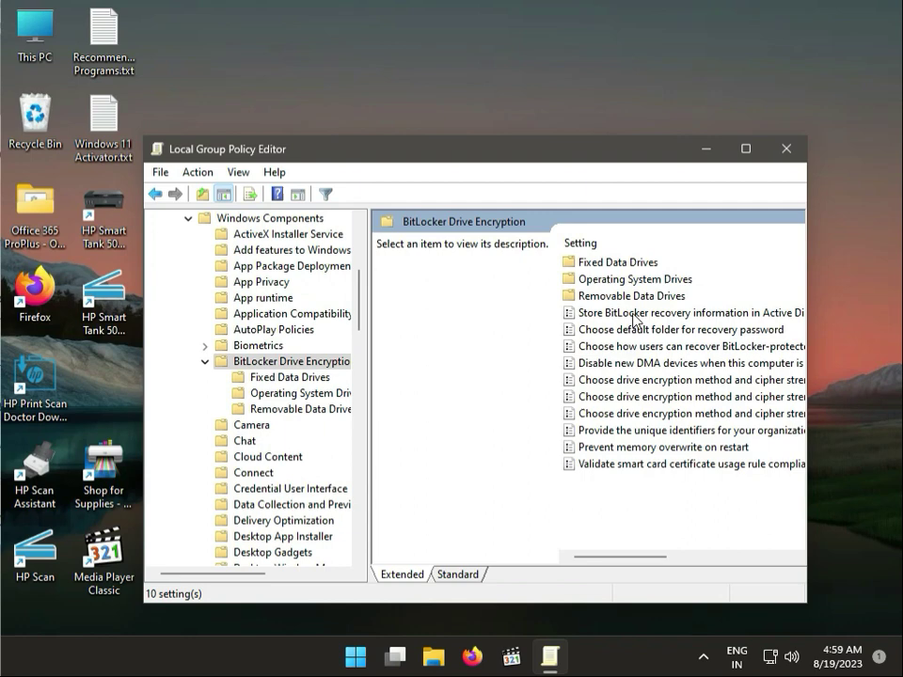
- Set 'Store BitLocker recovery information in Active Directory Domain Services' to Disabled and confirm
{"action": "double_click", "coordinate": [692, 312]}
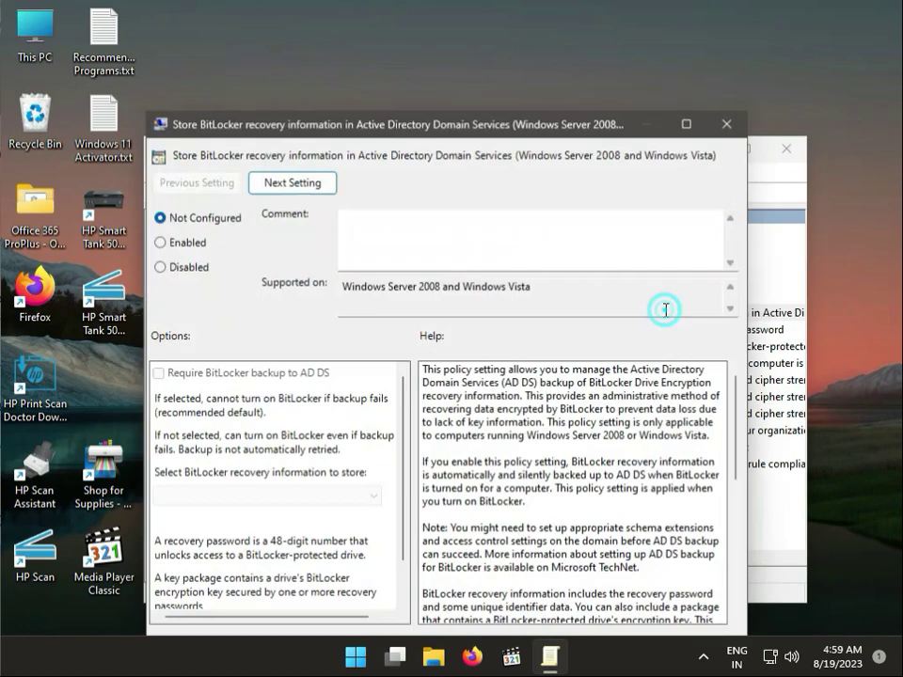
{"action": "left_click", "coordinate": [158, 267]}
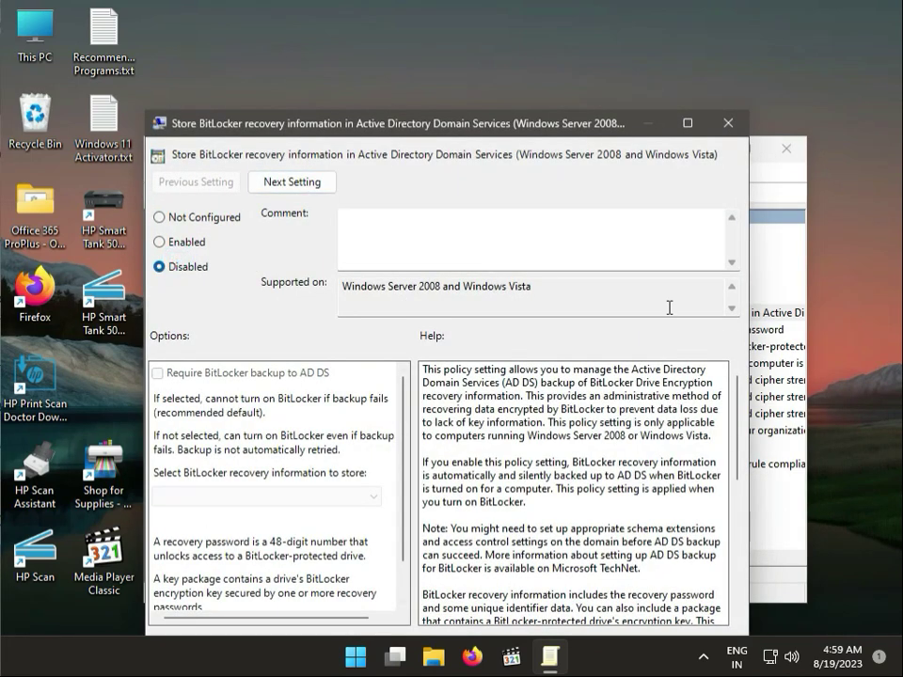
{"action": "left_click", "coordinate": [726, 124]}
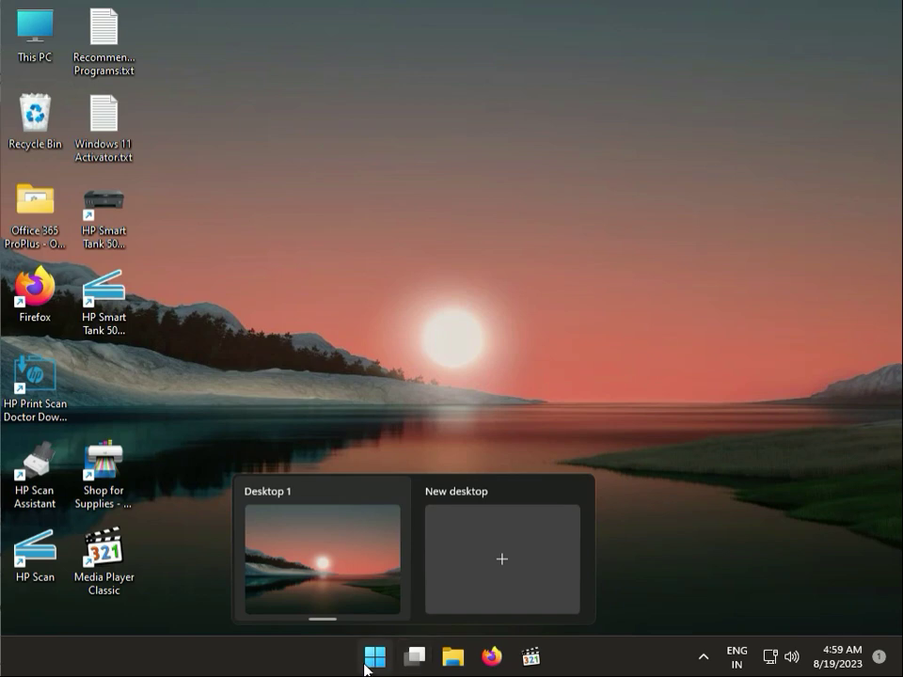
- Launch the Settings app from the Start menu's pinned apps
{"action": "left_click", "coordinate": [374, 656]}
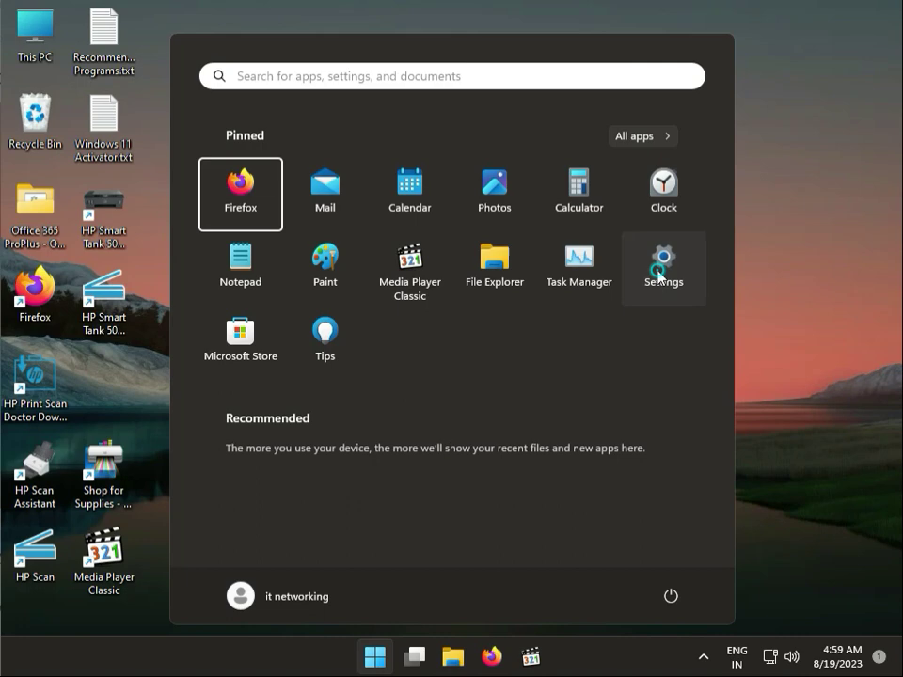
{"action": "left_click", "coordinate": [662, 267]}
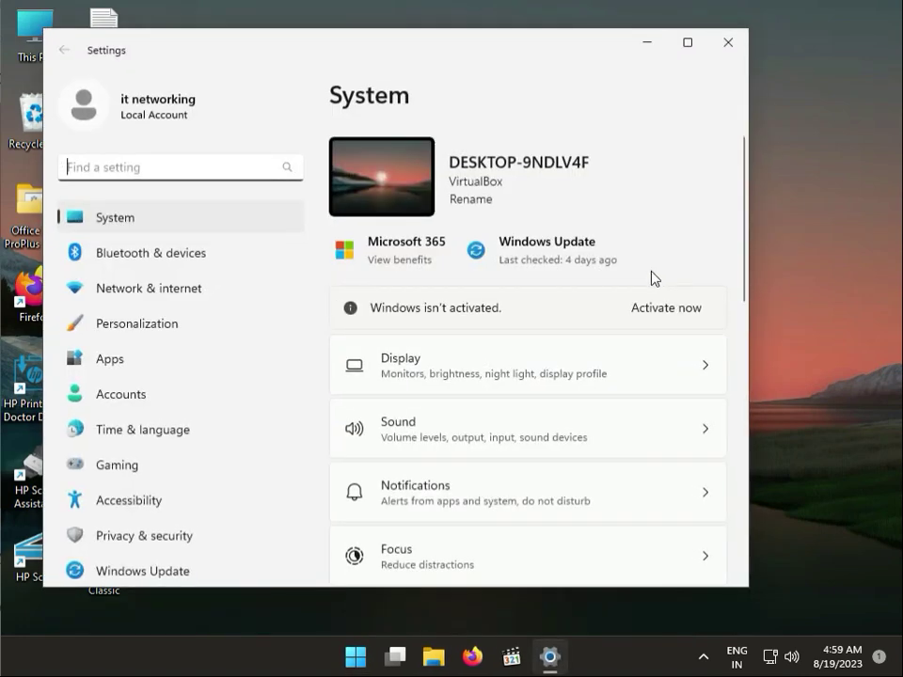
{"action": "mouse_move", "coordinate": [267, 538]}
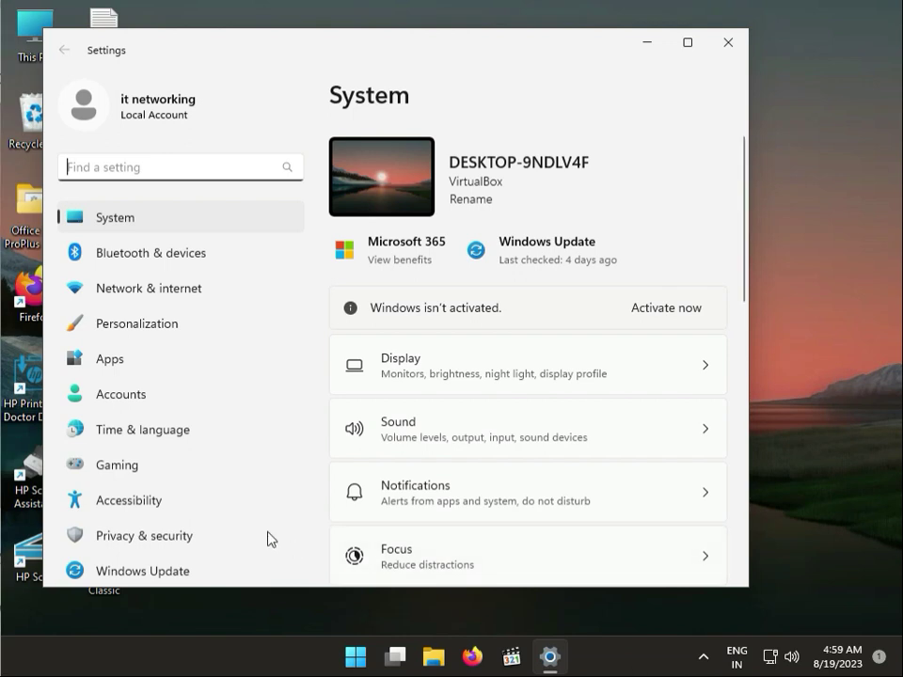
- On the Date & time page, toggle Set time automatically off and back on to resync the clock
{"action": "left_click", "coordinate": [143, 429]}
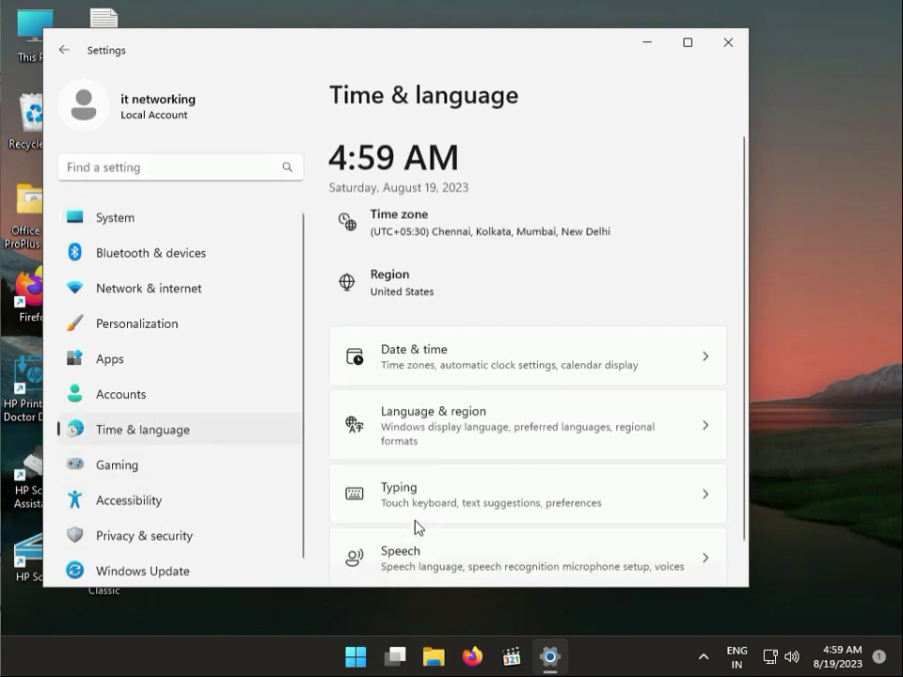
{"action": "left_click", "coordinate": [526, 355]}
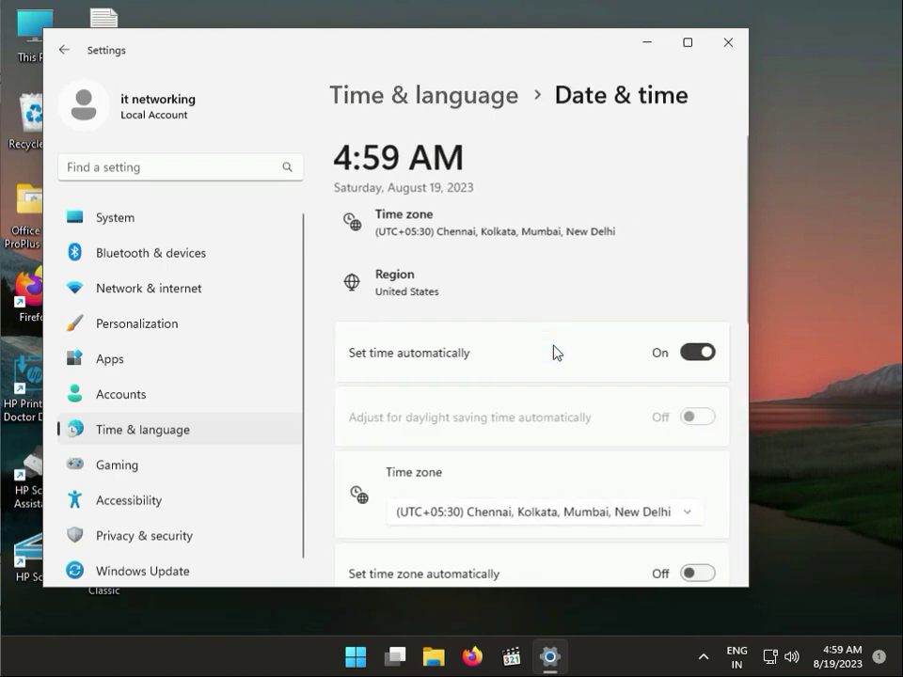
{"action": "left_click", "coordinate": [696, 352]}
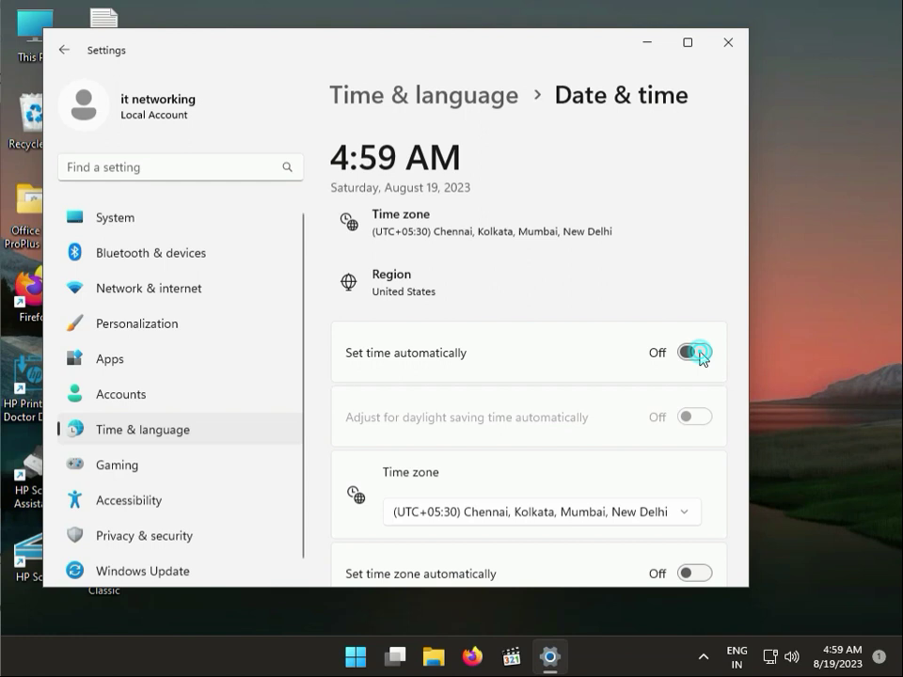
{"action": "left_click", "coordinate": [693, 352]}
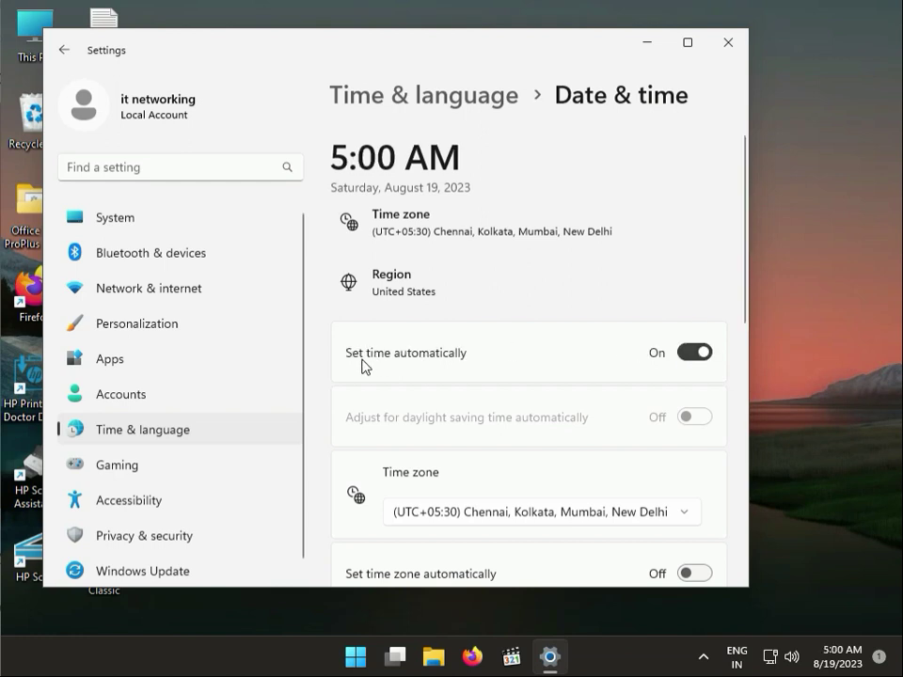
{"action": "mouse_move", "coordinate": [583, 398]}
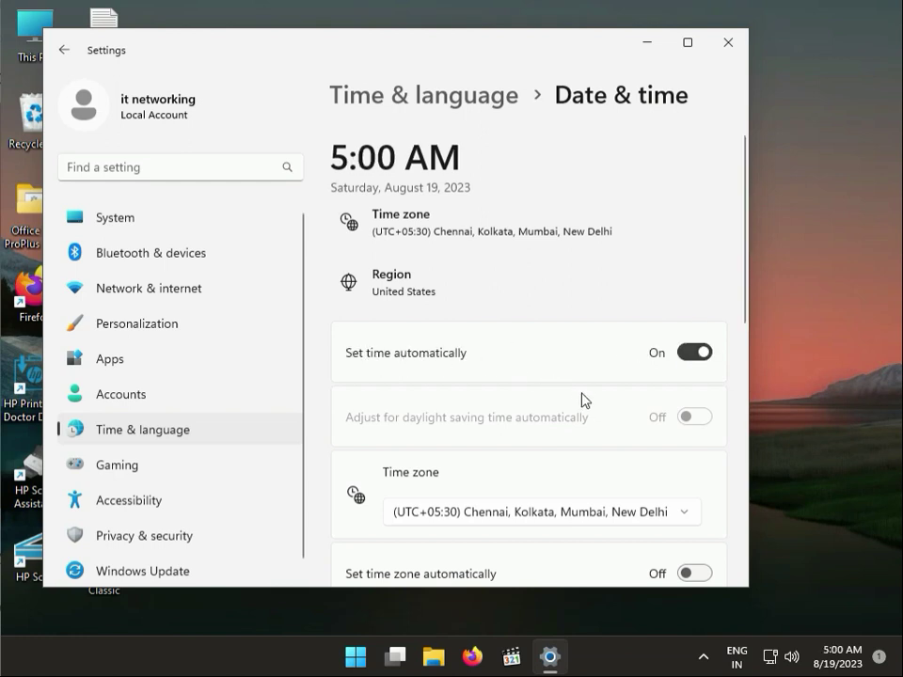
{"action": "mouse_move", "coordinate": [605, 516]}
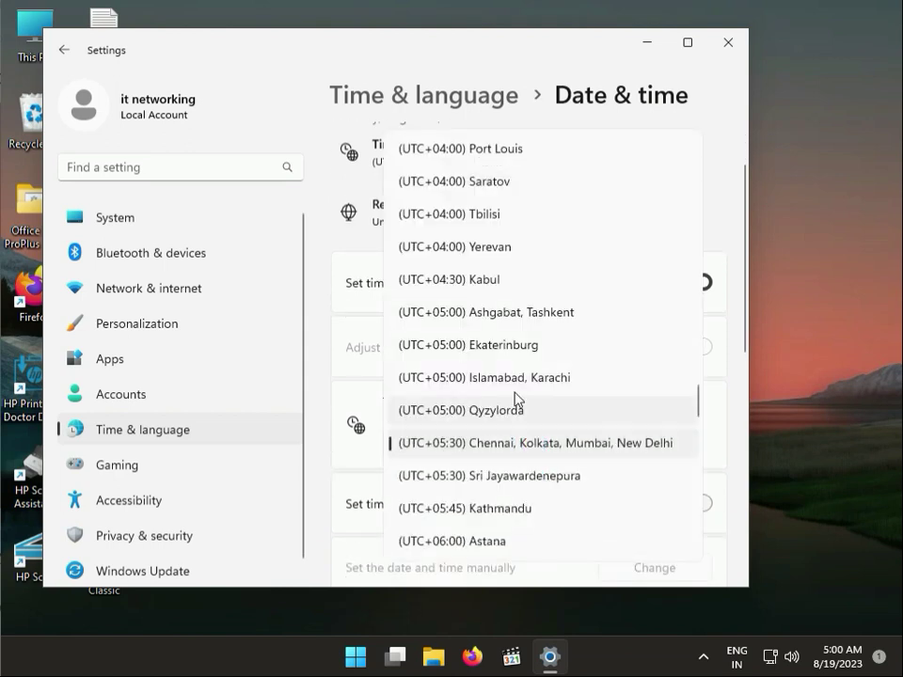
{"action": "mouse_move", "coordinate": [680, 420]}
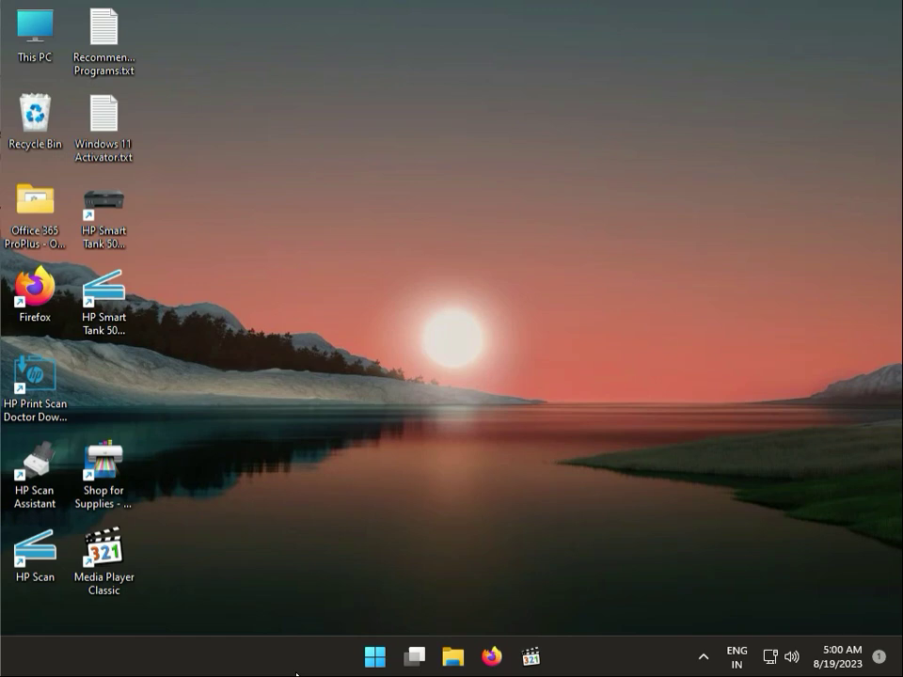
- Reopen Settings to Windows Update and run a check for updates
{"action": "left_click", "coordinate": [374, 655]}
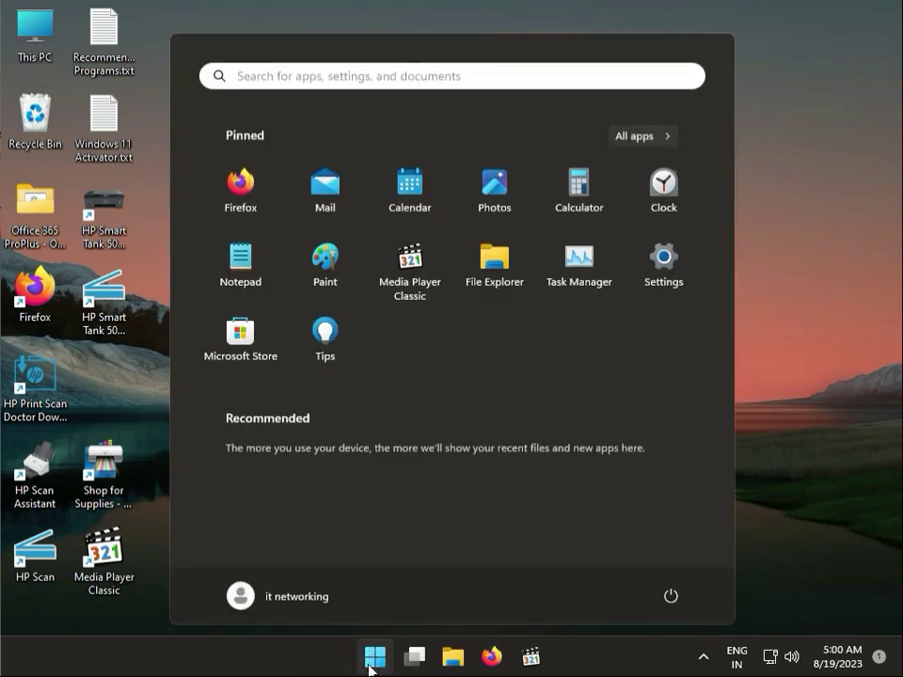
{"action": "left_click", "coordinate": [662, 256]}
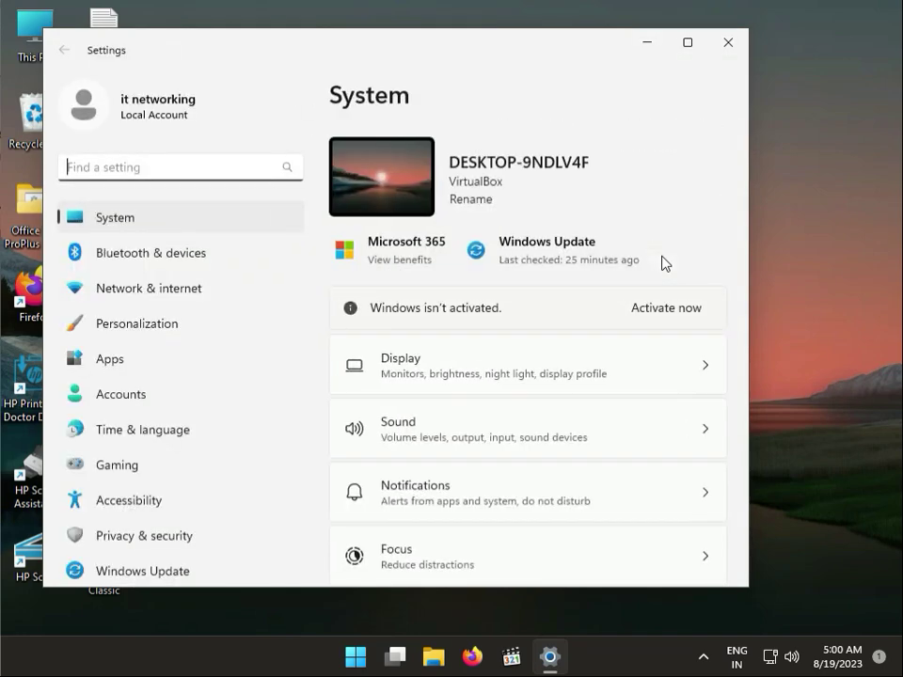
{"action": "left_click", "coordinate": [143, 572]}
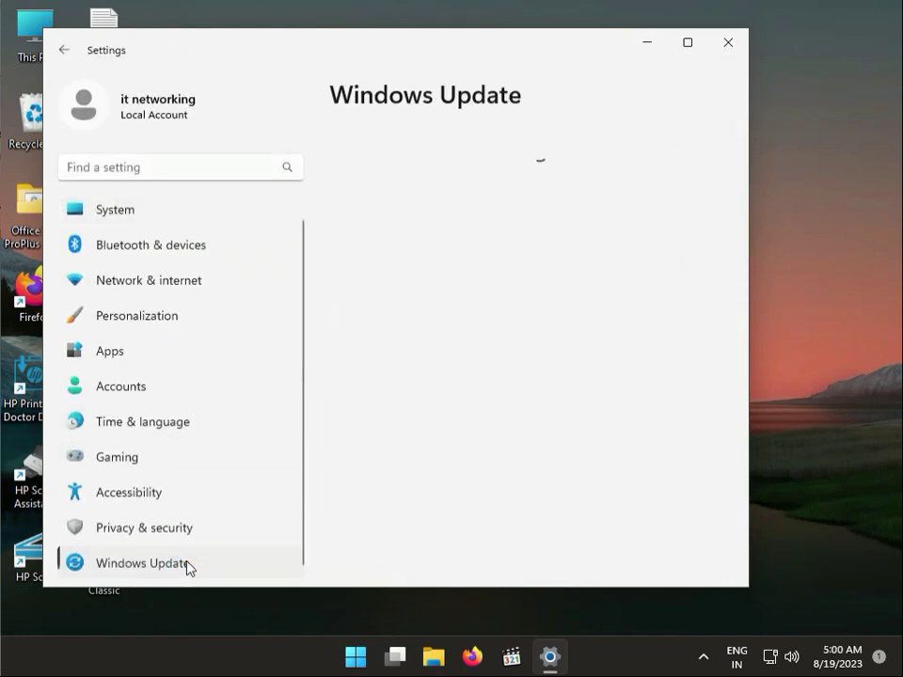
{"action": "left_click", "coordinate": [143, 563]}
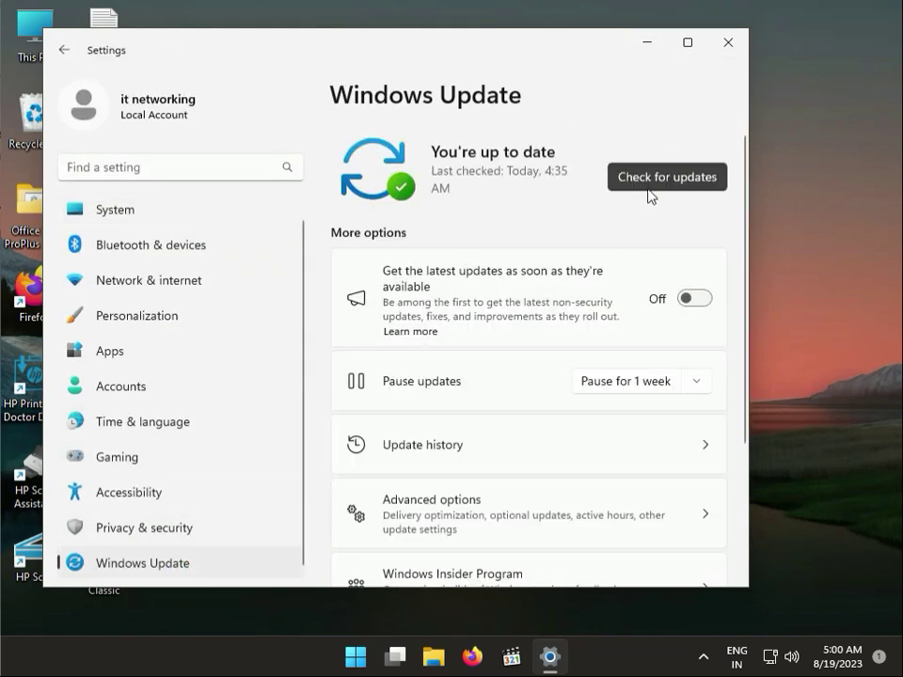
{"action": "left_click", "coordinate": [666, 176]}
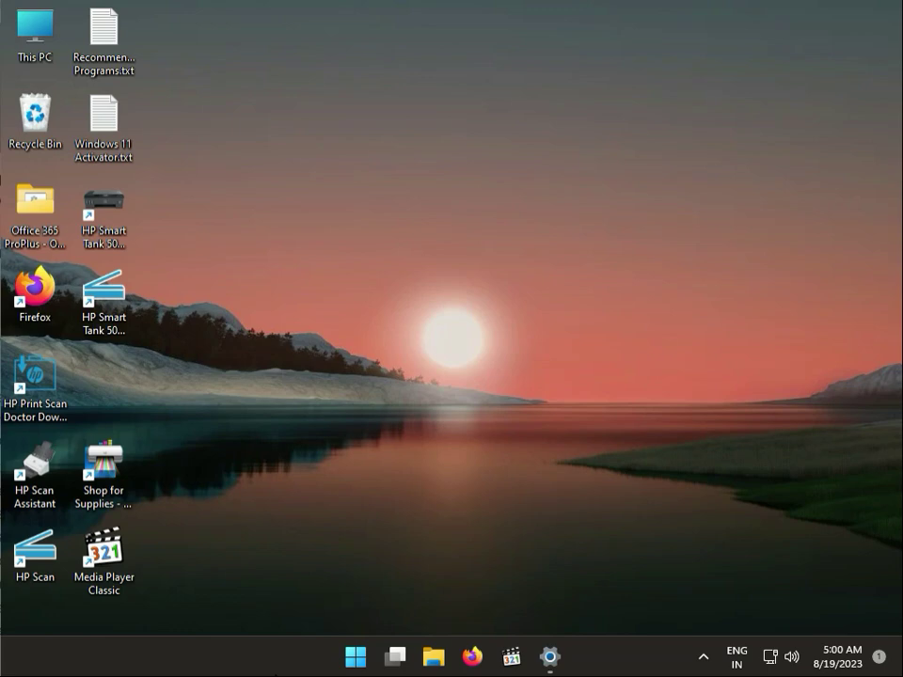
- Search the Start menu for cmd to launch an Administrator Command Prompt
{"action": "left_click", "coordinate": [356, 656]}
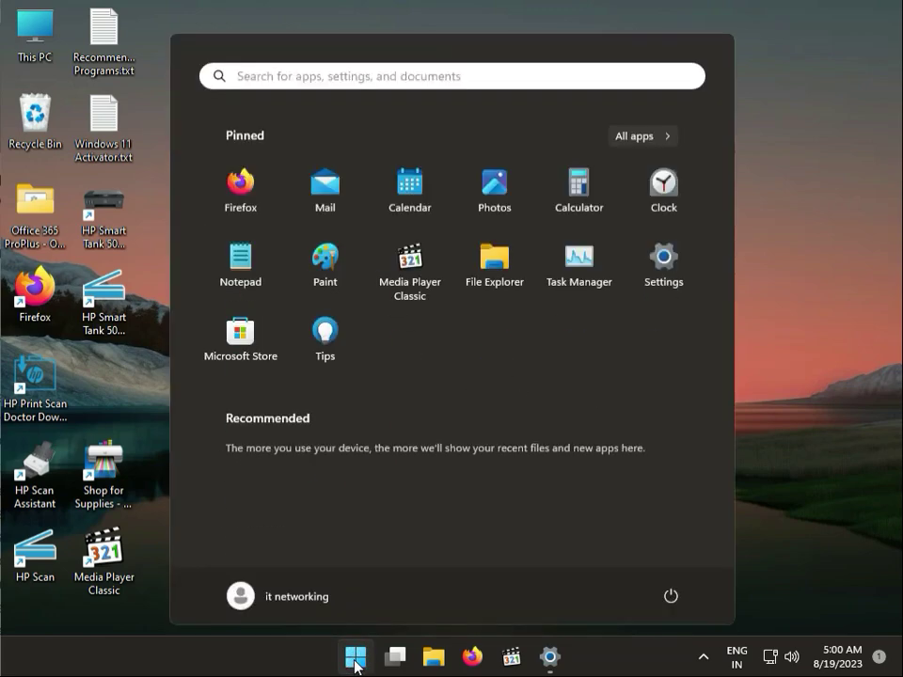
{"action": "type", "text": "cmd"}
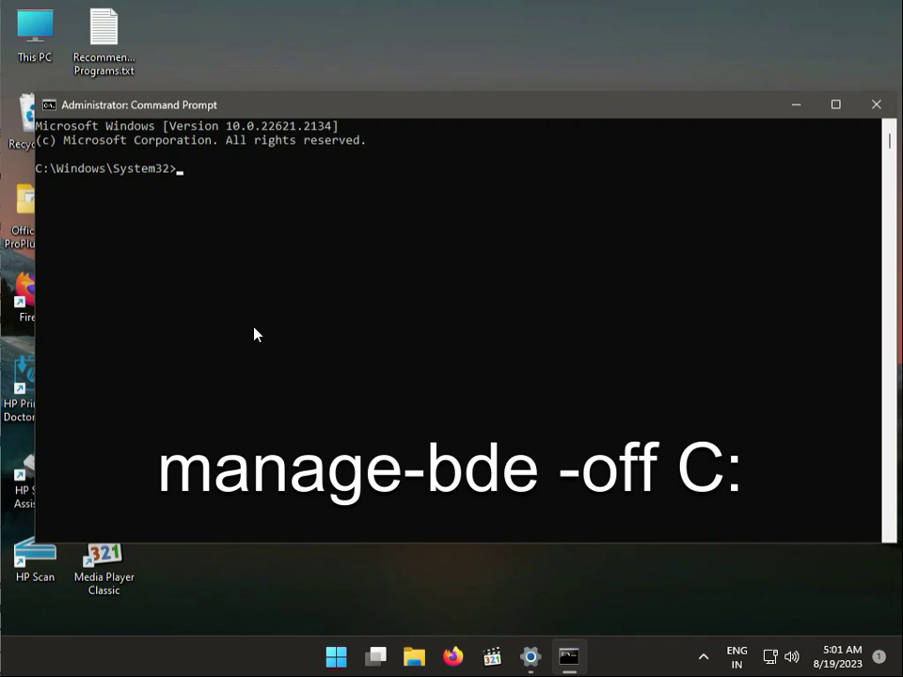
- Run a first, misspelled attempt at the manage-bde -off BitLocker turn-off command
{"action": "type", "text": "man"}
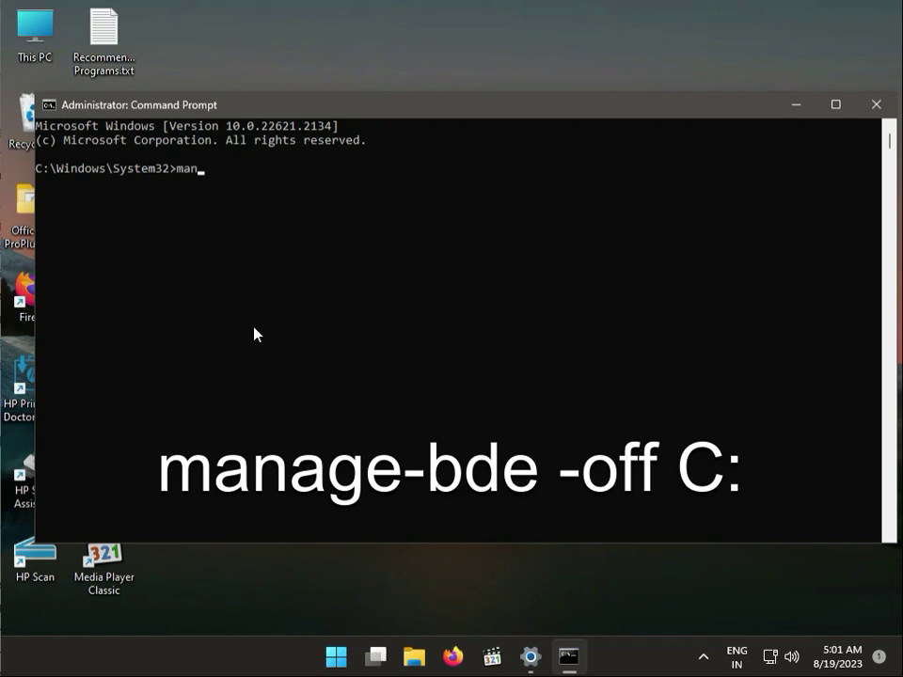
{"action": "type", "text": "ge-"}
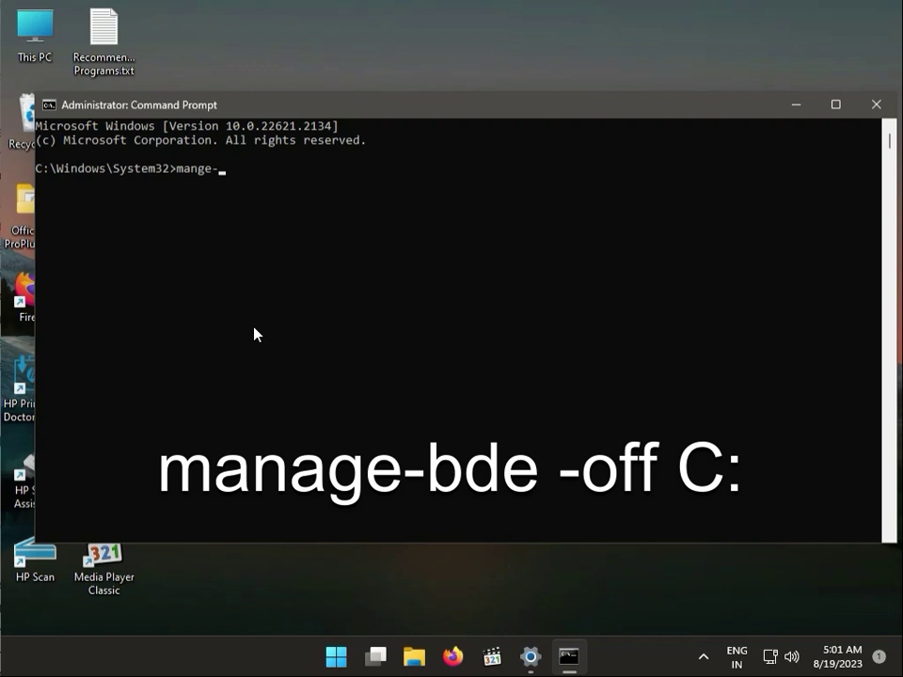
{"action": "type", "text": "b"}
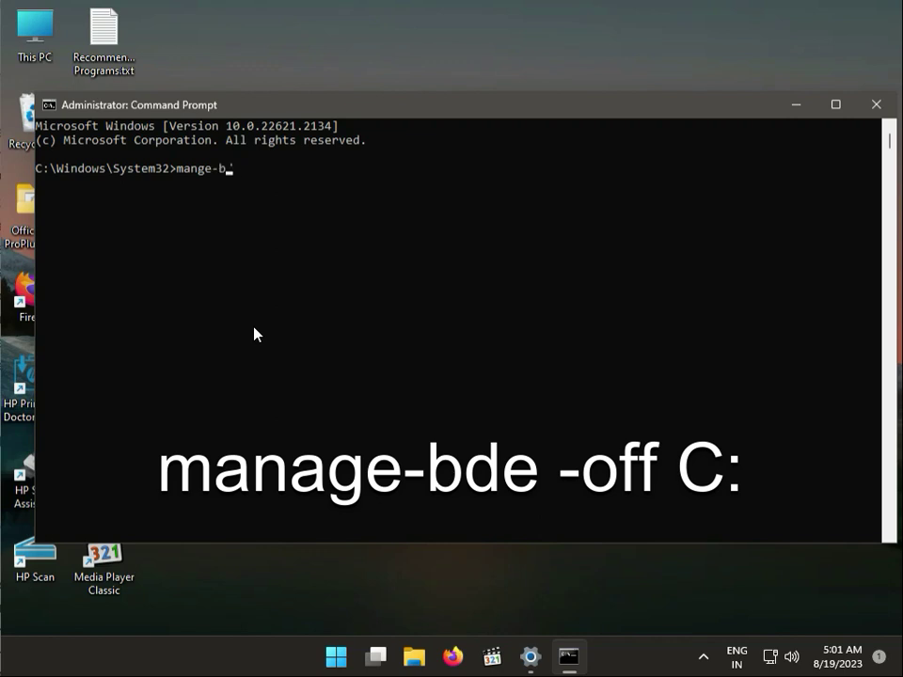
{"action": "type", "text": "de -"}
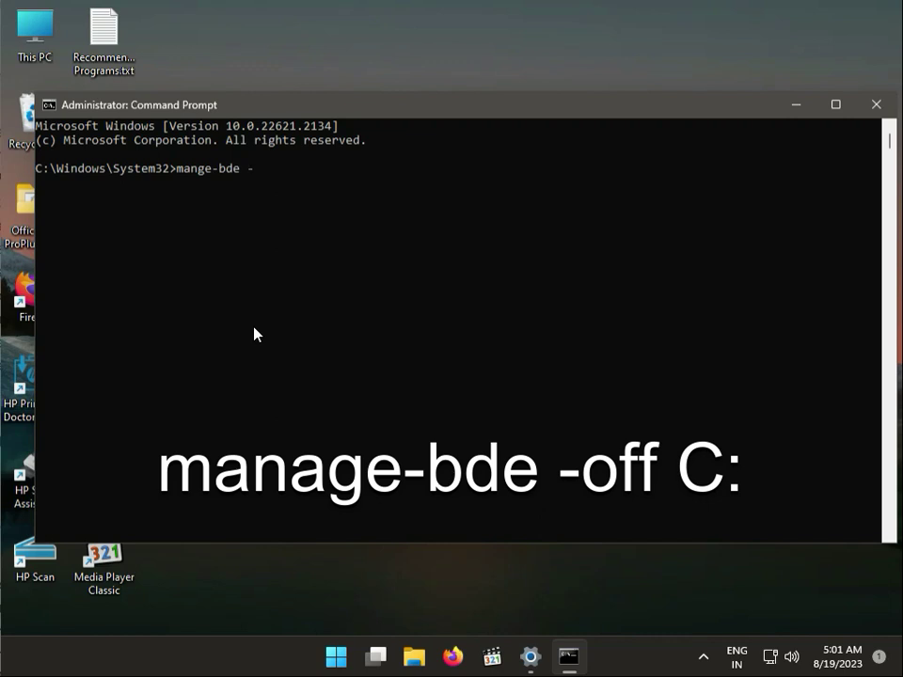
{"action": "type", "text": "off"}
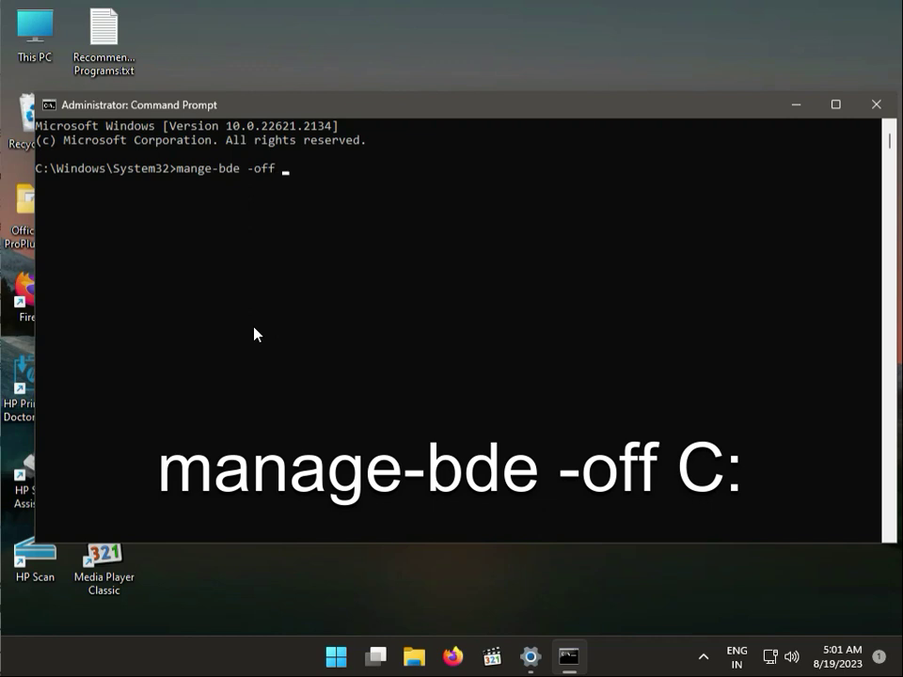
{"action": "key", "text": "Return"}
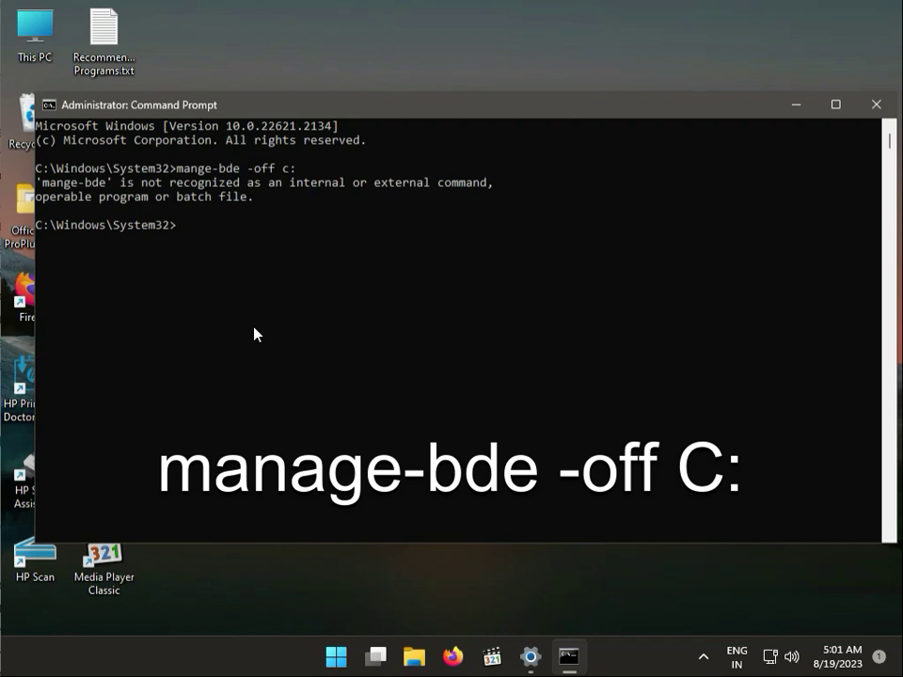
- Retype and run 'mange-bde -off c:', which reports BitLocker is not enabled on the drive
{"action": "type", "text": "mange-bde -off c:"}
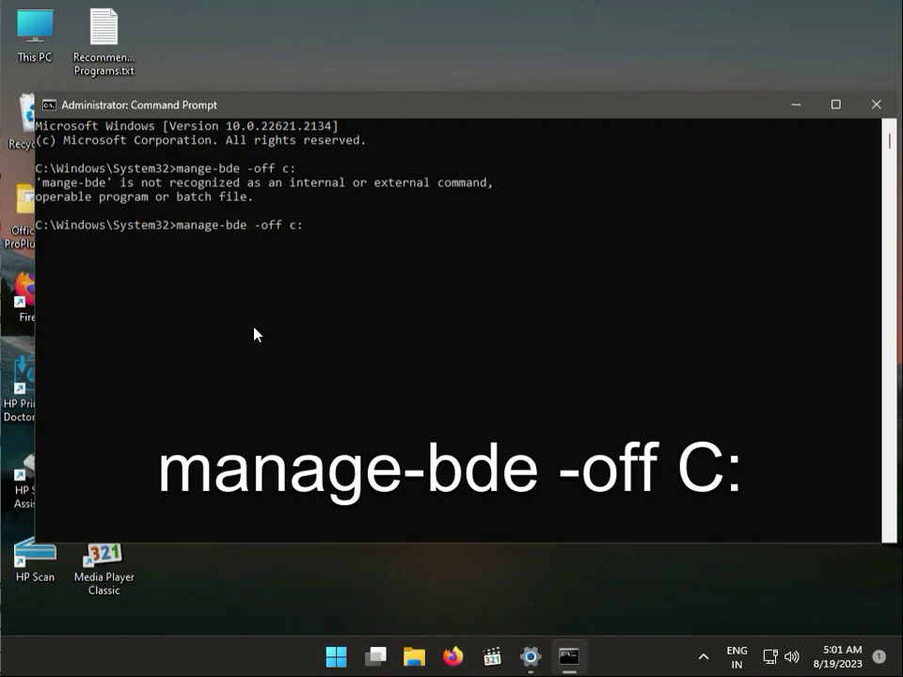
{"action": "key", "text": "Return"}
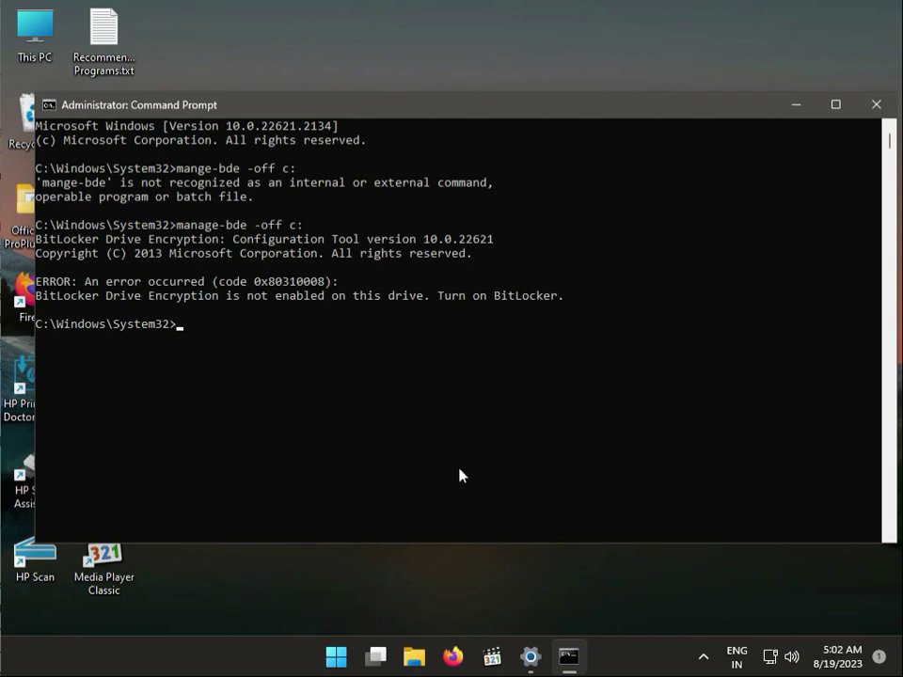
{"action": "mouse_move", "coordinate": [703, 654]}
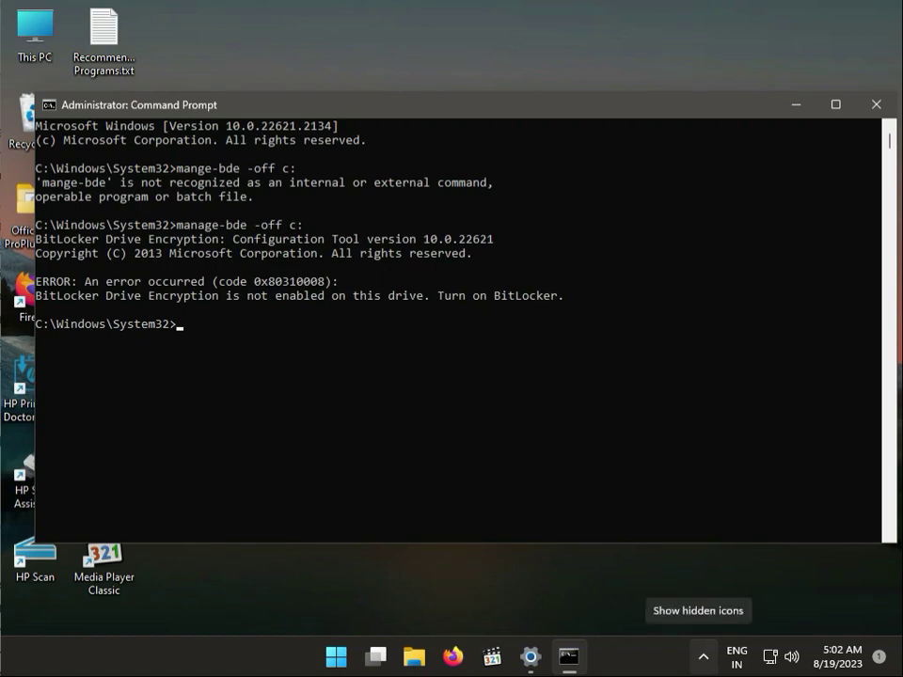